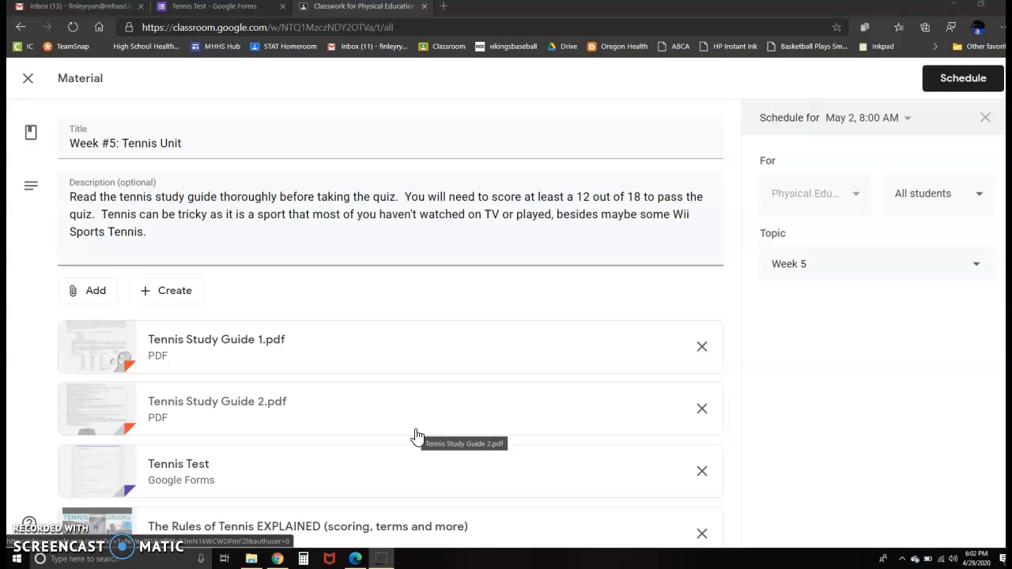
# Open the Tennis Study Guide 1.pdf attachment from the Week #5 post in the viewer
pyautogui.scroll(-3)
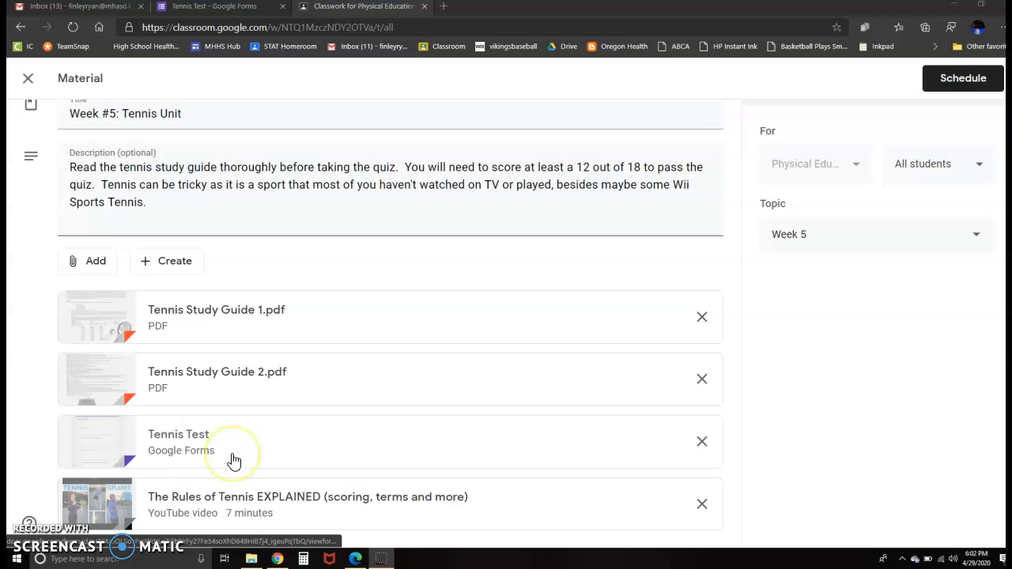
pyautogui.moveTo(256, 433)
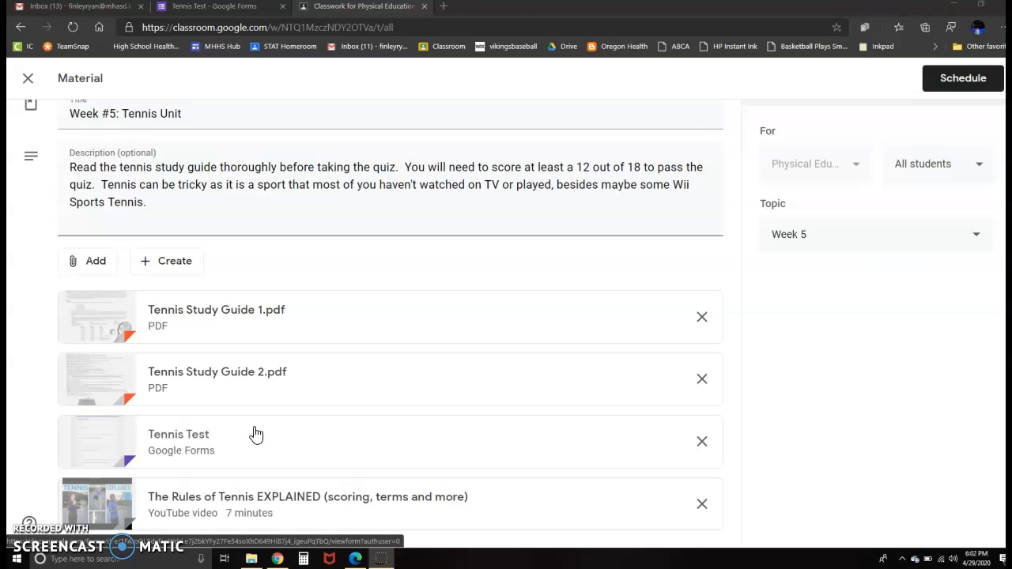
pyautogui.moveTo(164, 322)
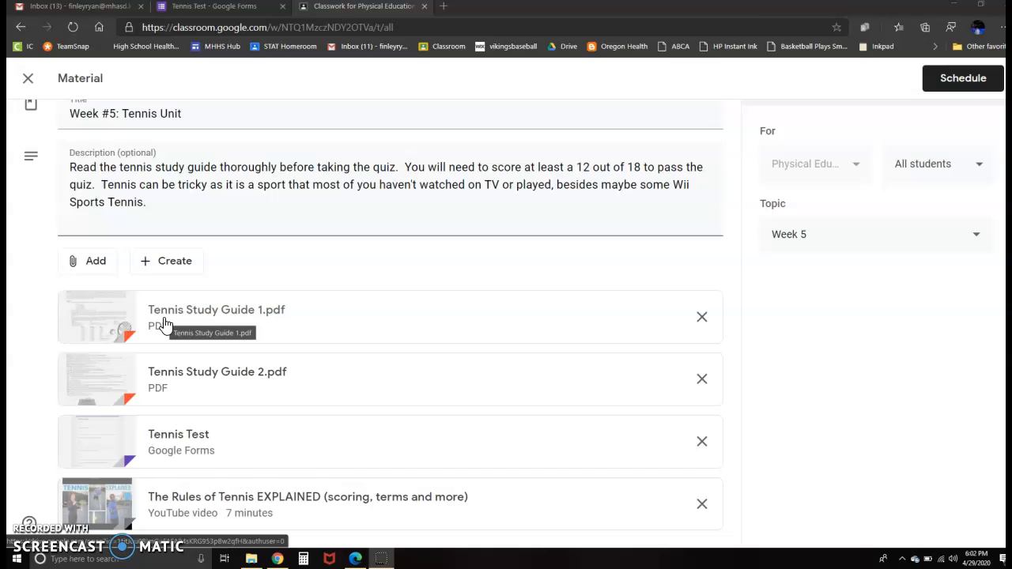
pyautogui.click(215, 308)
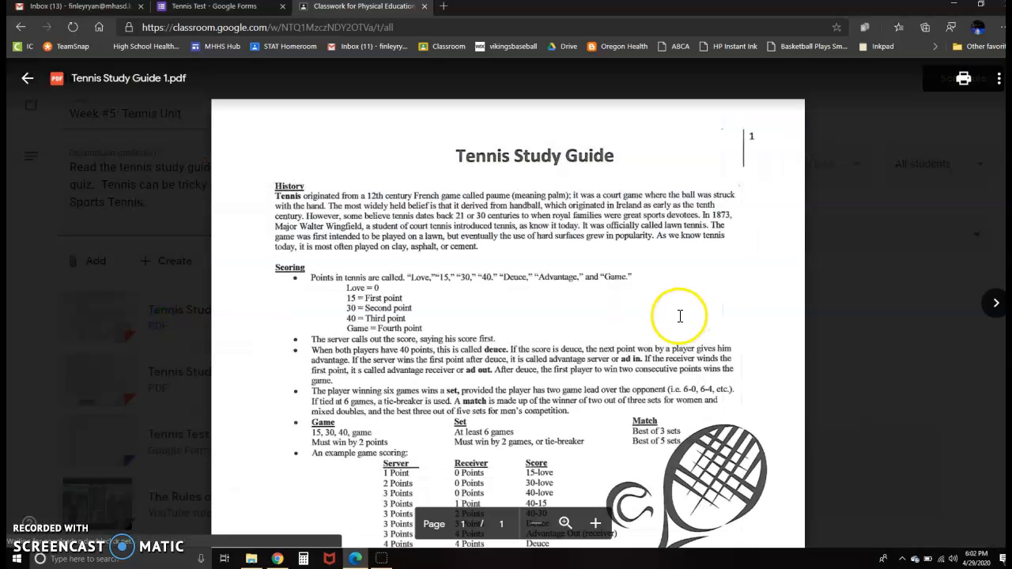
pyautogui.moveTo(367, 373)
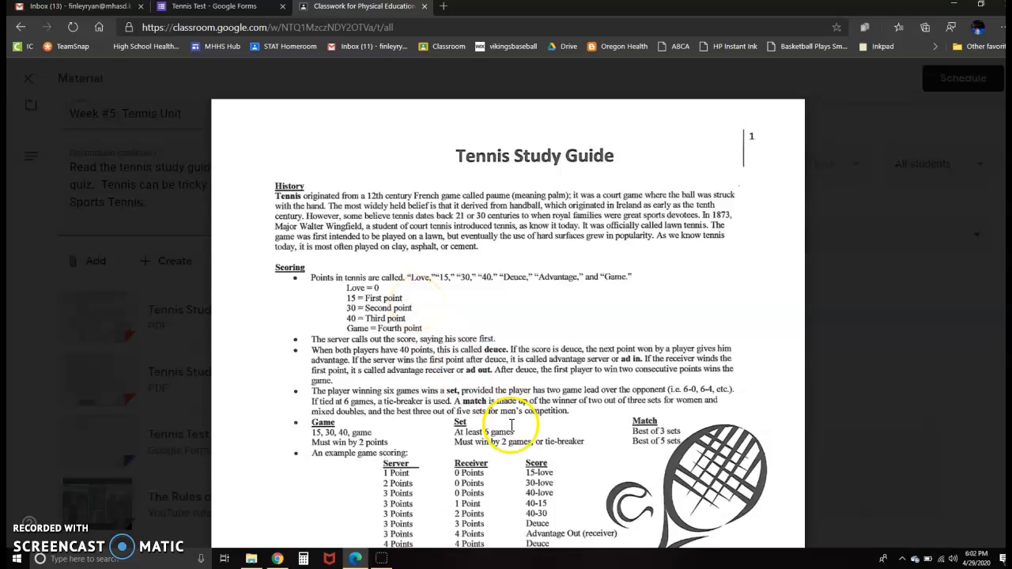
# Read through Study Guide 1, then open Tennis Study Guide 2.pdf in the viewer
pyautogui.scroll(-3)
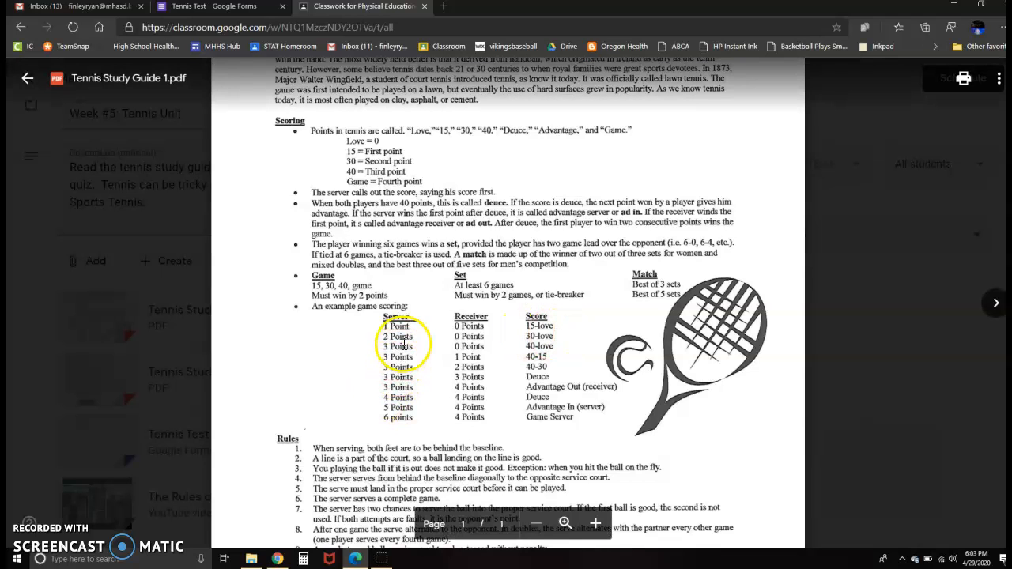
pyautogui.moveTo(522, 341)
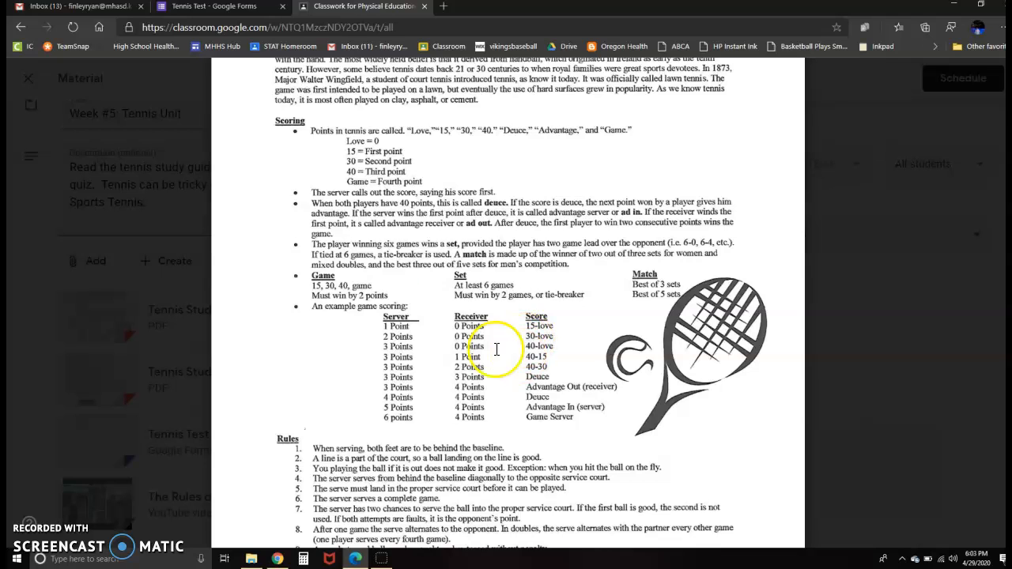
pyautogui.moveTo(410, 348)
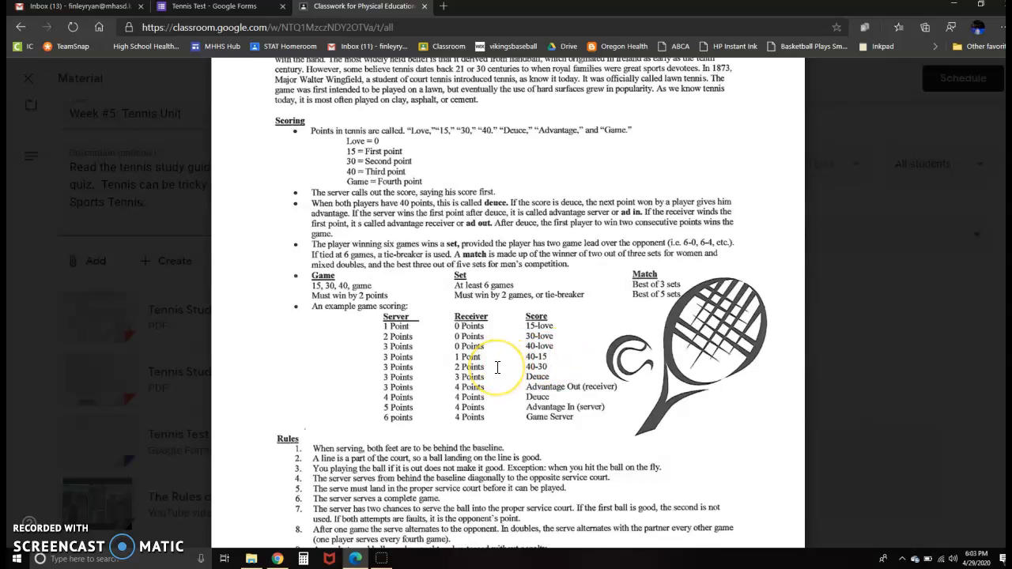
pyautogui.moveTo(496, 367)
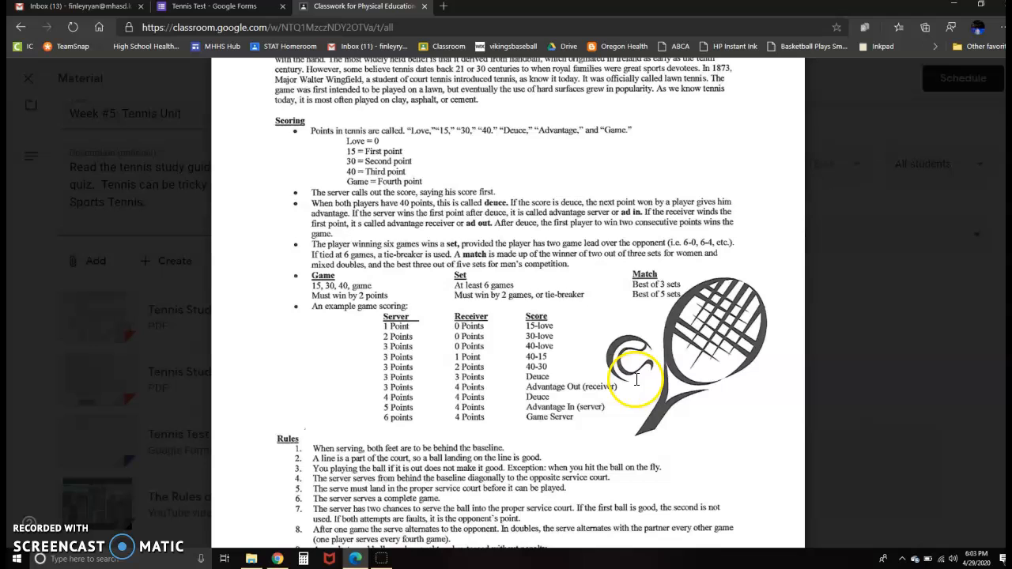
pyautogui.moveTo(553, 371)
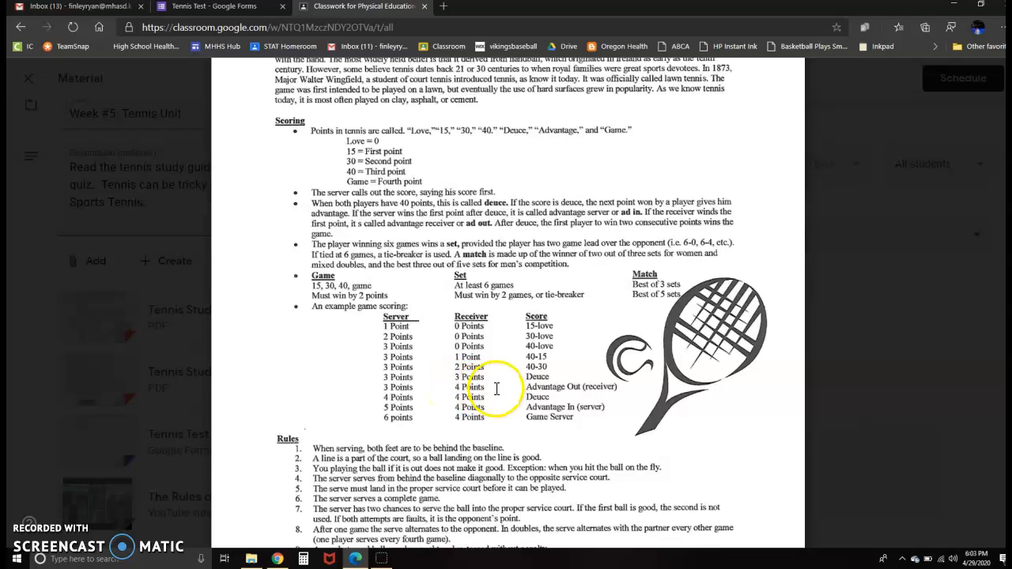
pyautogui.moveTo(414, 388)
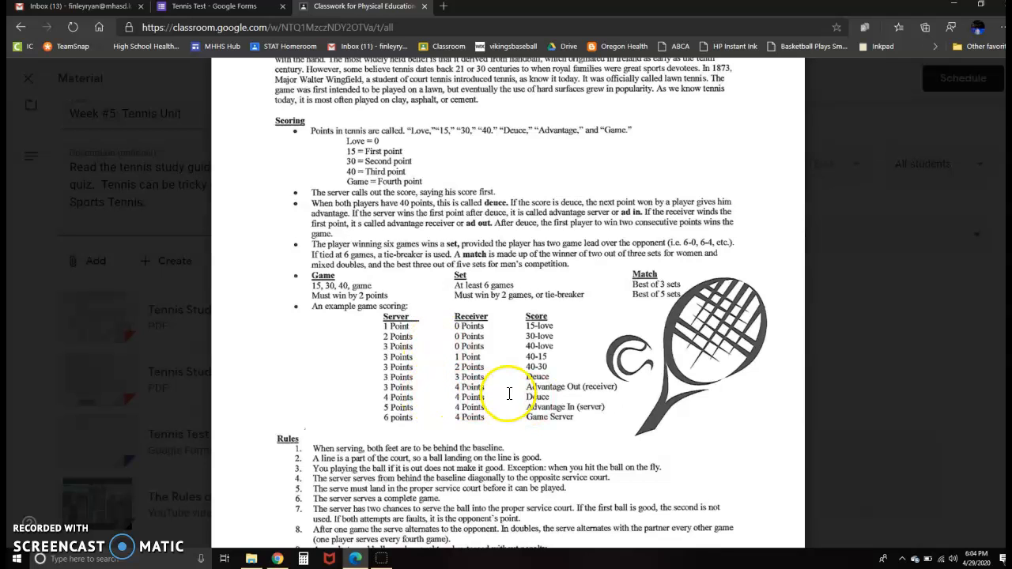
pyautogui.moveTo(597, 388)
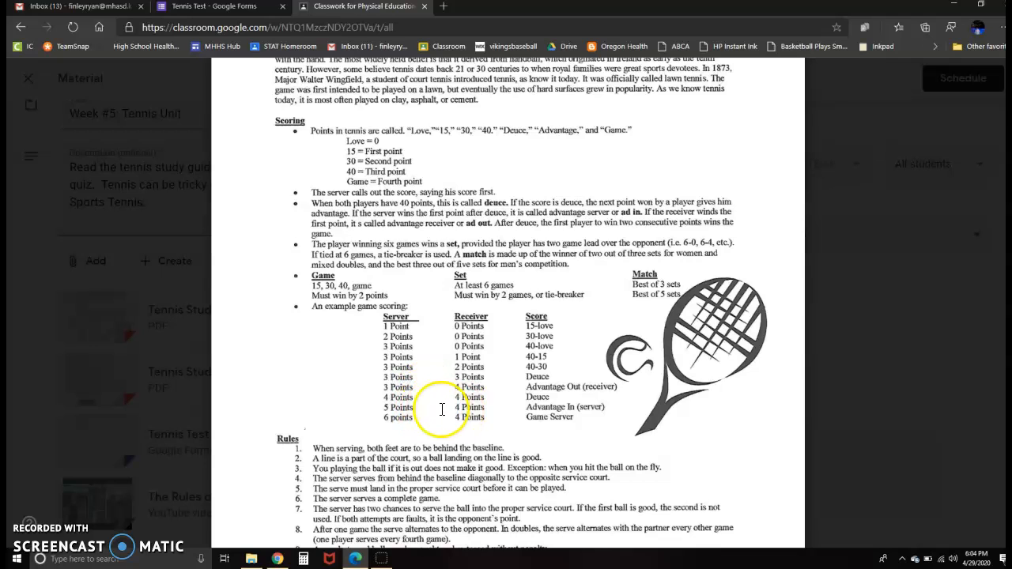
pyautogui.moveTo(540, 406)
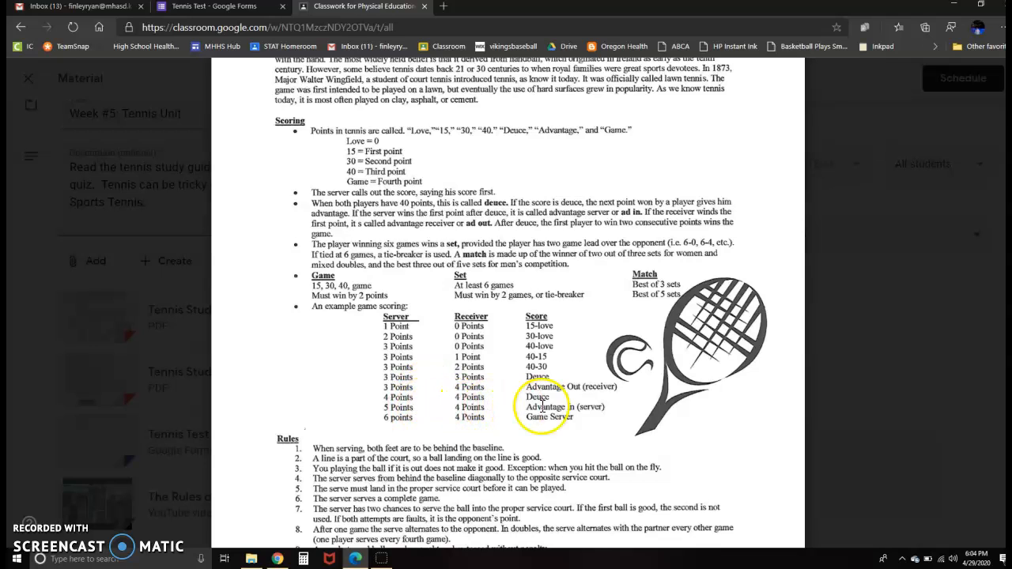
pyautogui.moveTo(603, 411)
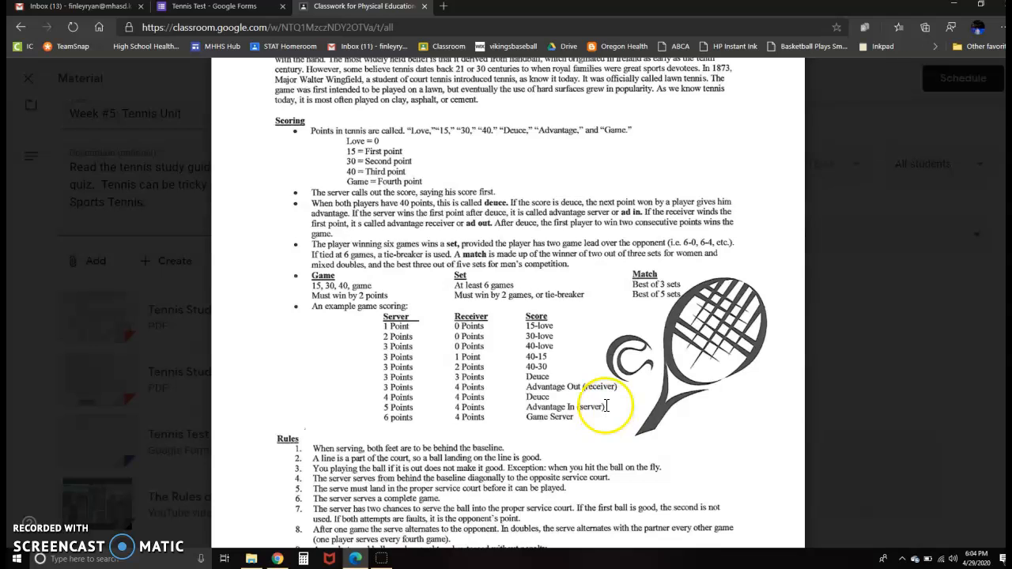
pyautogui.moveTo(434, 420)
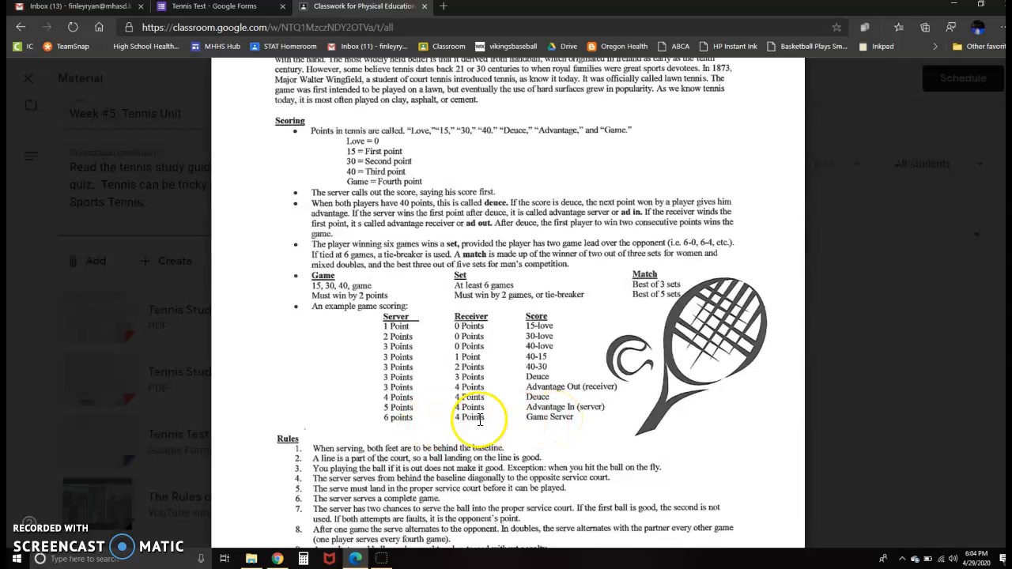
pyautogui.moveTo(429, 424)
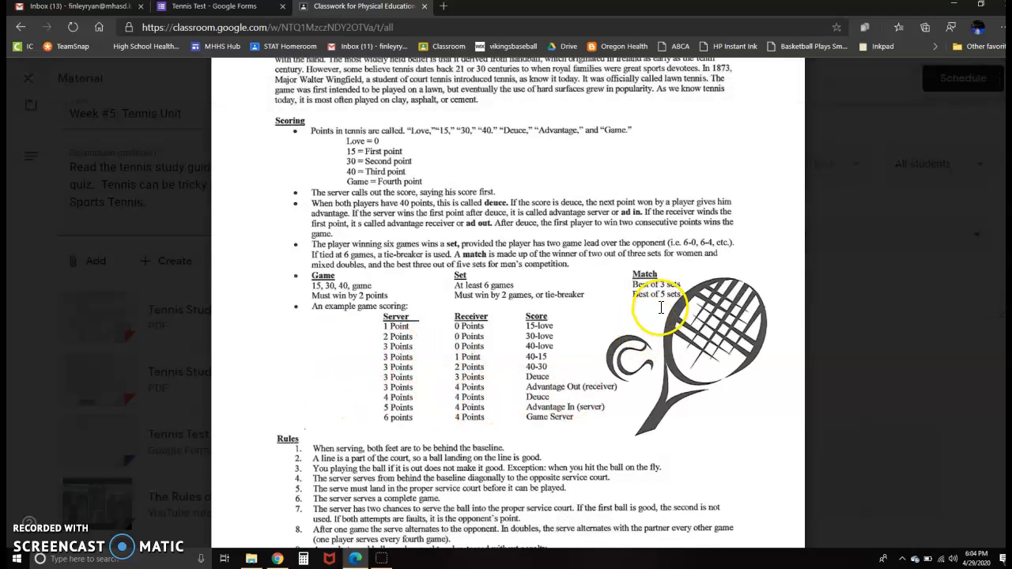
pyautogui.moveTo(457, 275)
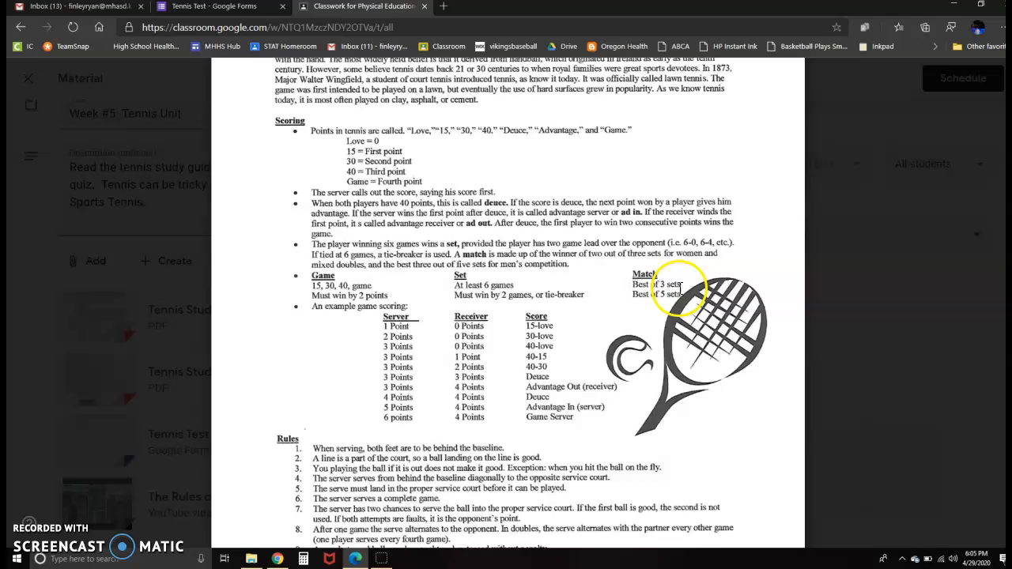
pyautogui.moveTo(681, 297)
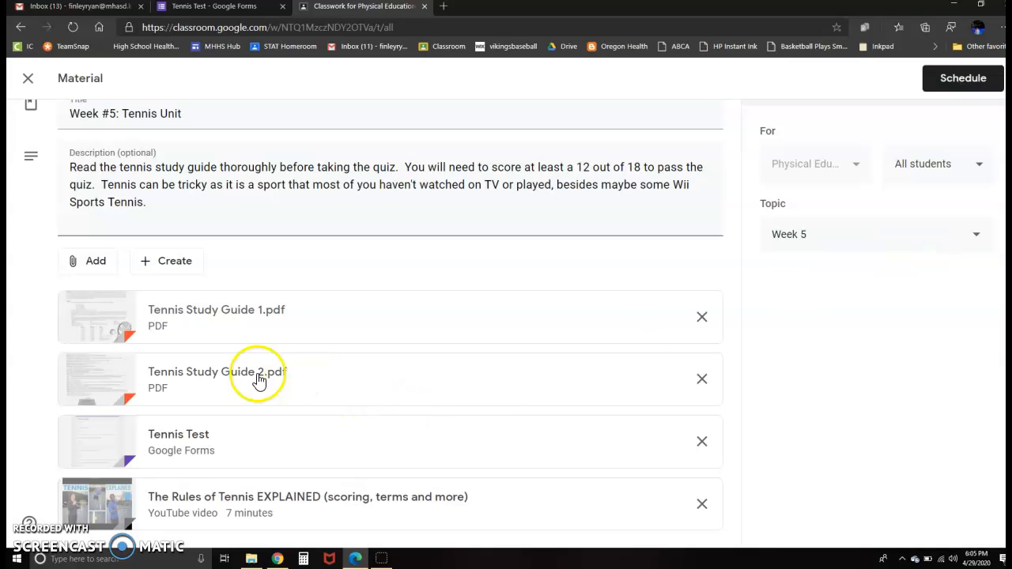
pyautogui.click(215, 372)
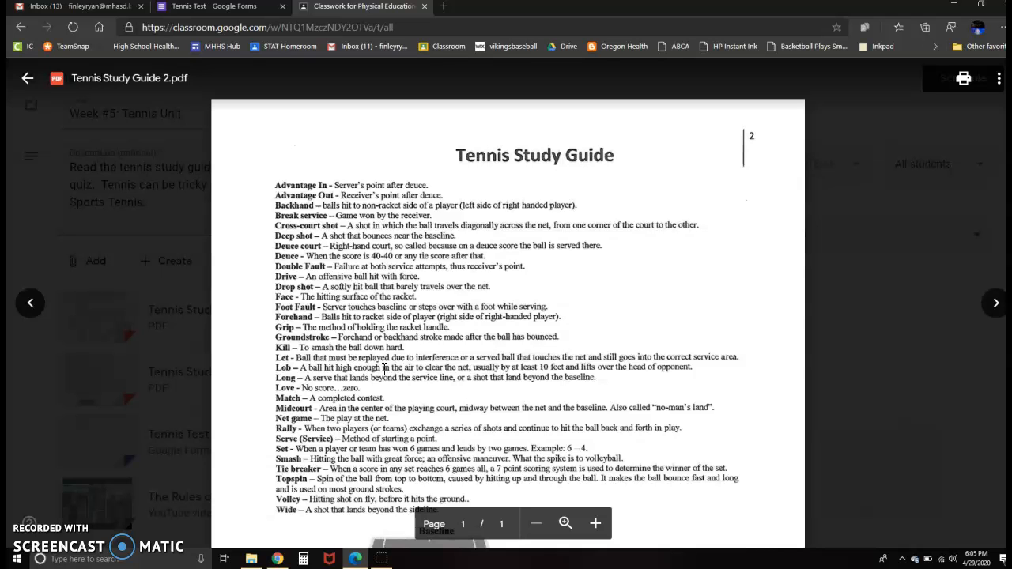
pyautogui.scroll(-3)
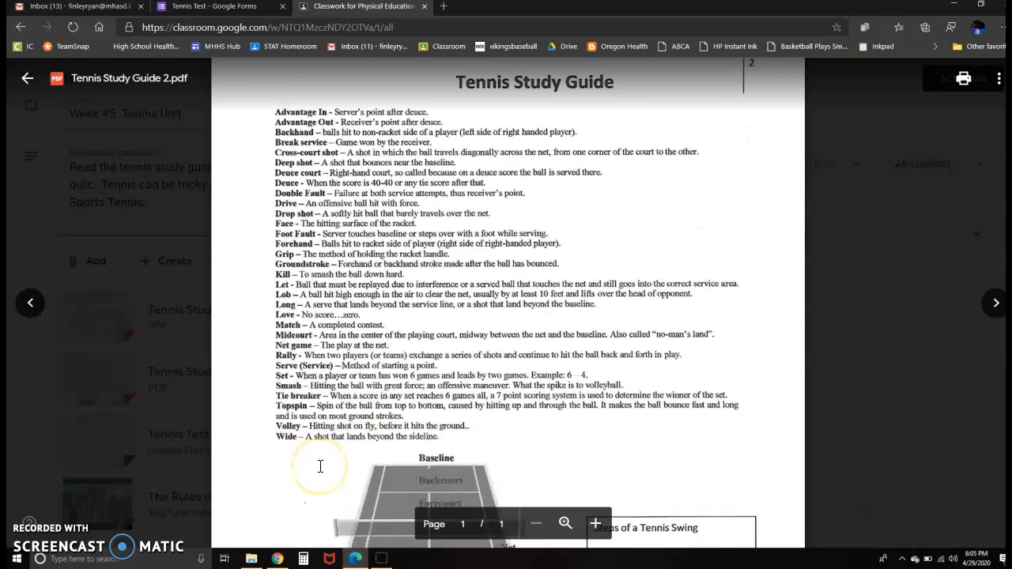
pyautogui.scroll(-3)
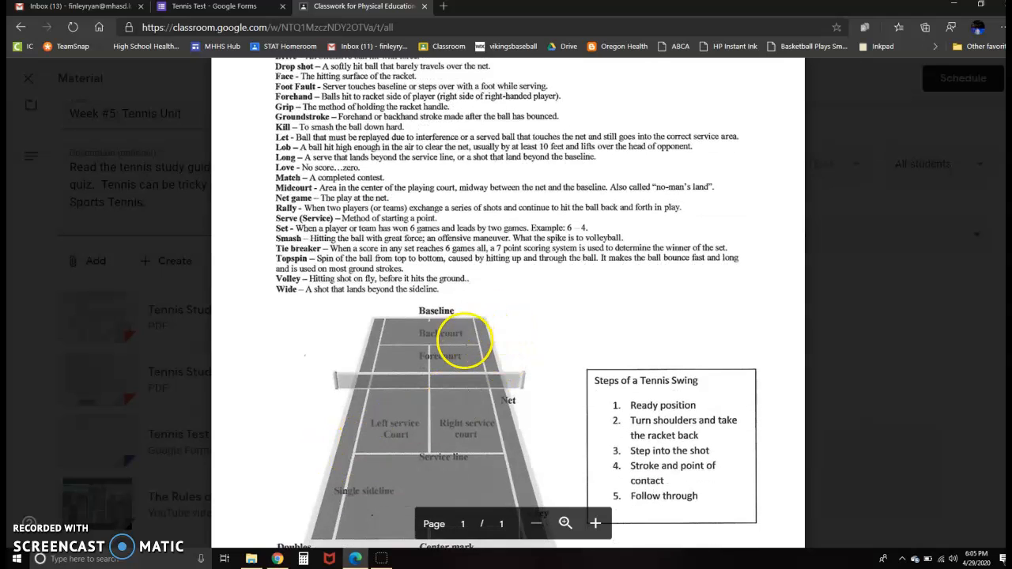
pyautogui.scroll(-3)
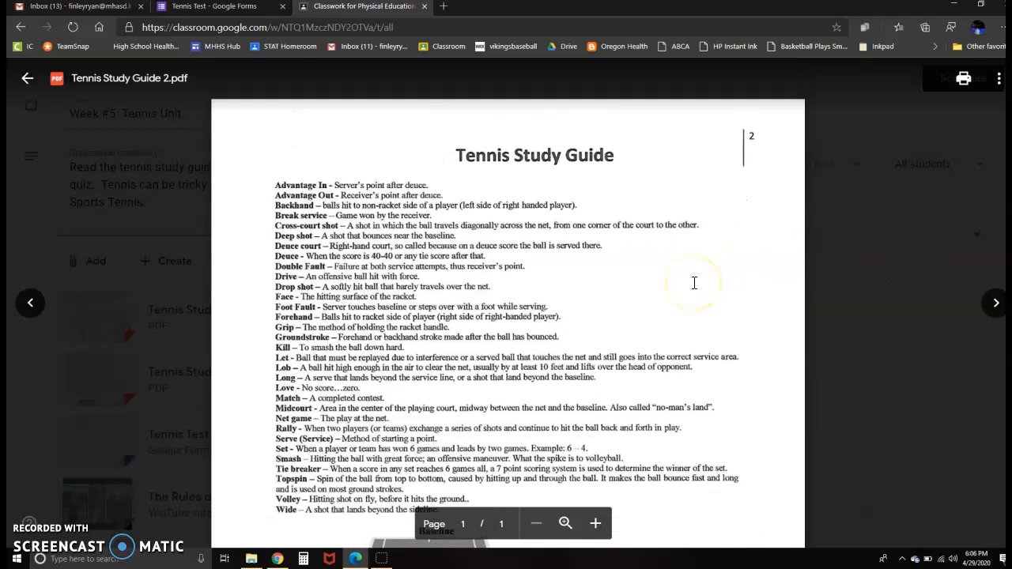
# Close the Study Guide 2 viewer to return to the Week #5: Tennis Unit post
pyautogui.click(28, 77)
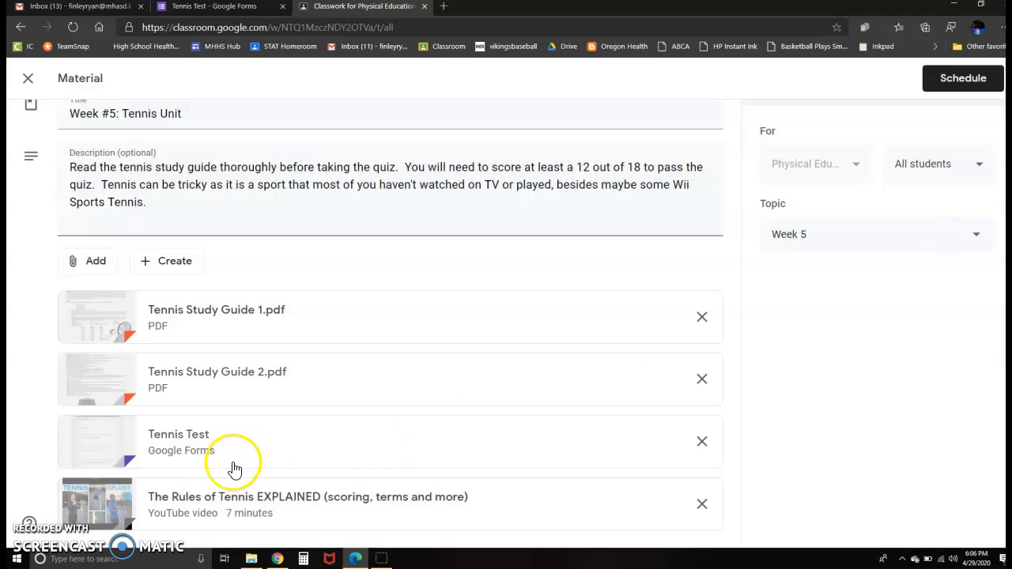
pyautogui.moveTo(170, 516)
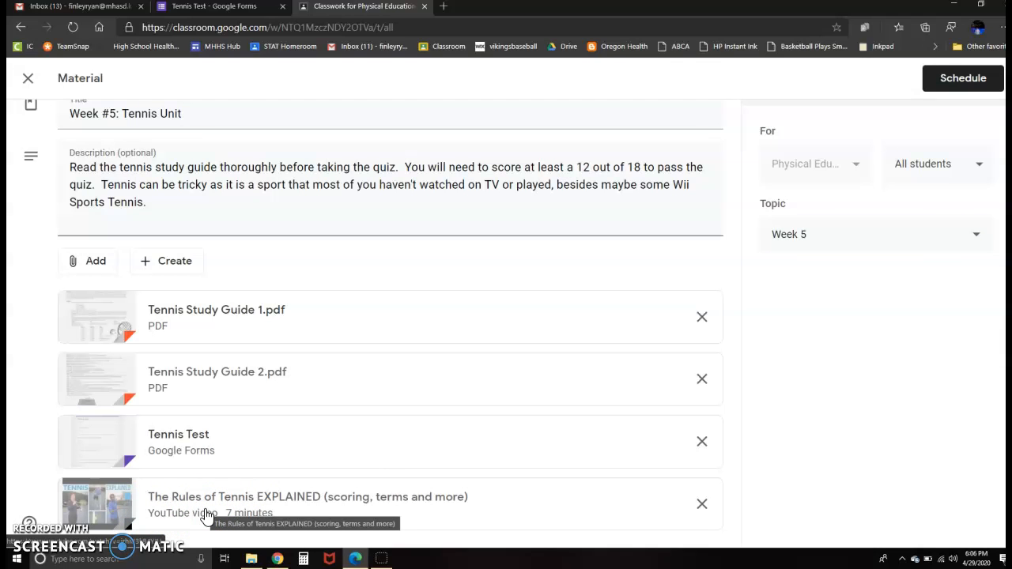
pyautogui.moveTo(504, 392)
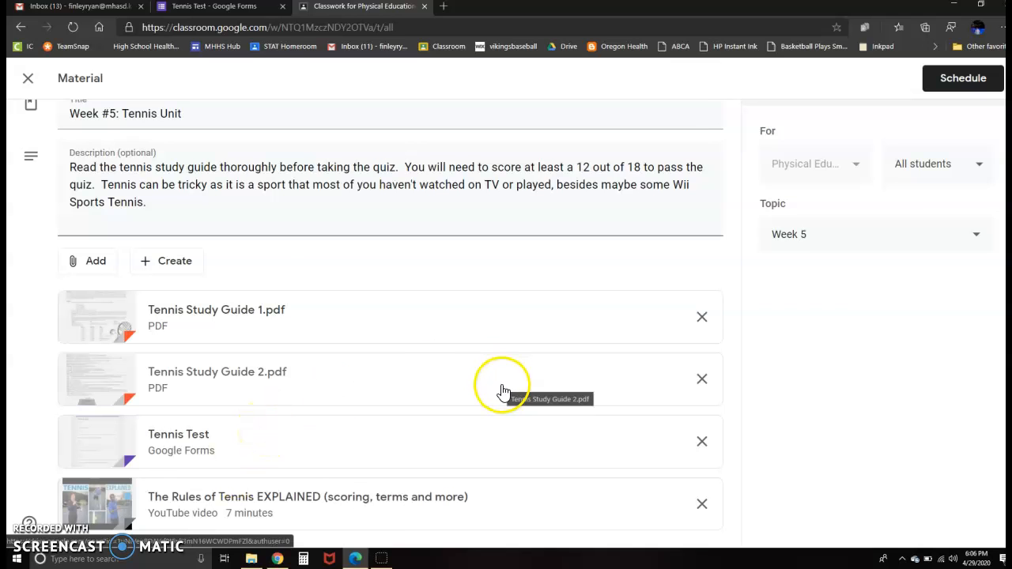